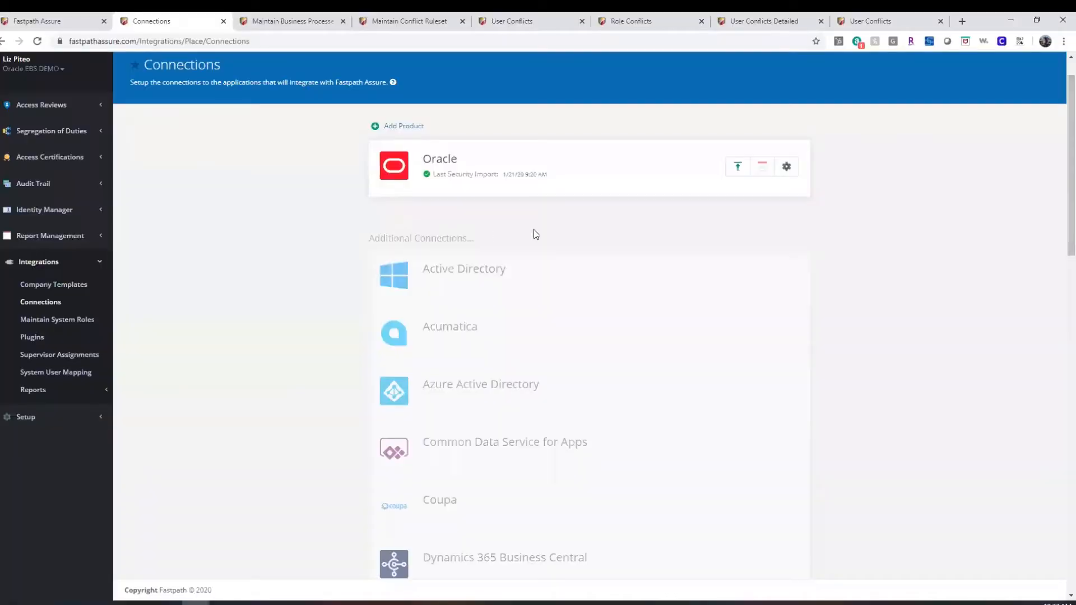
Scroll through the connections list to review the configured systems.
{"action": "scroll", "scroll_direction": "down", "scroll_amount": 3}
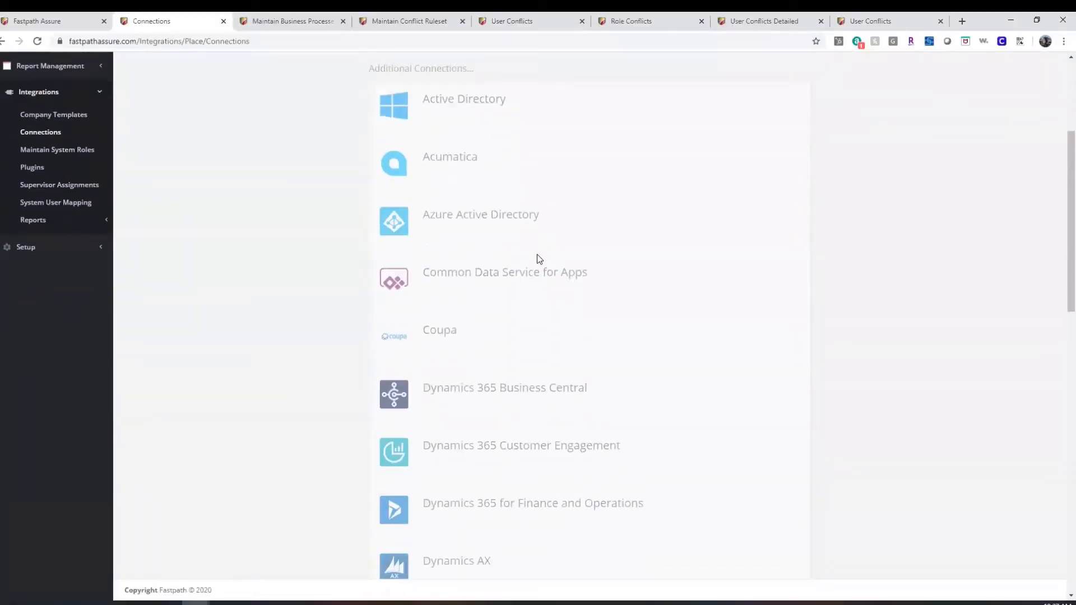
{"action": "scroll", "scroll_direction": "down", "scroll_amount": 3}
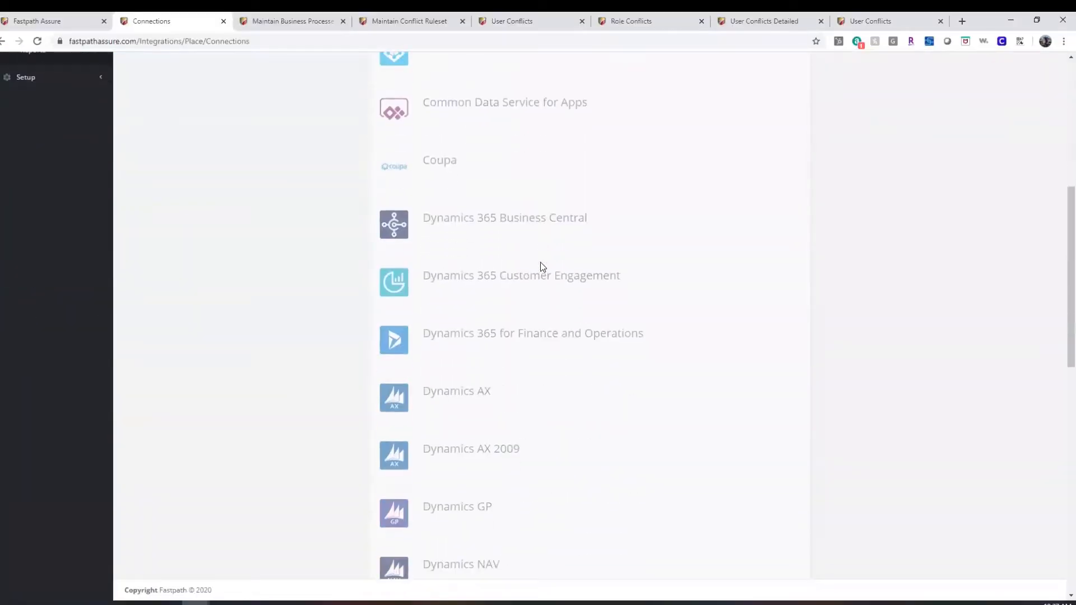
{"action": "scroll", "scroll_direction": "down", "scroll_amount": 3}
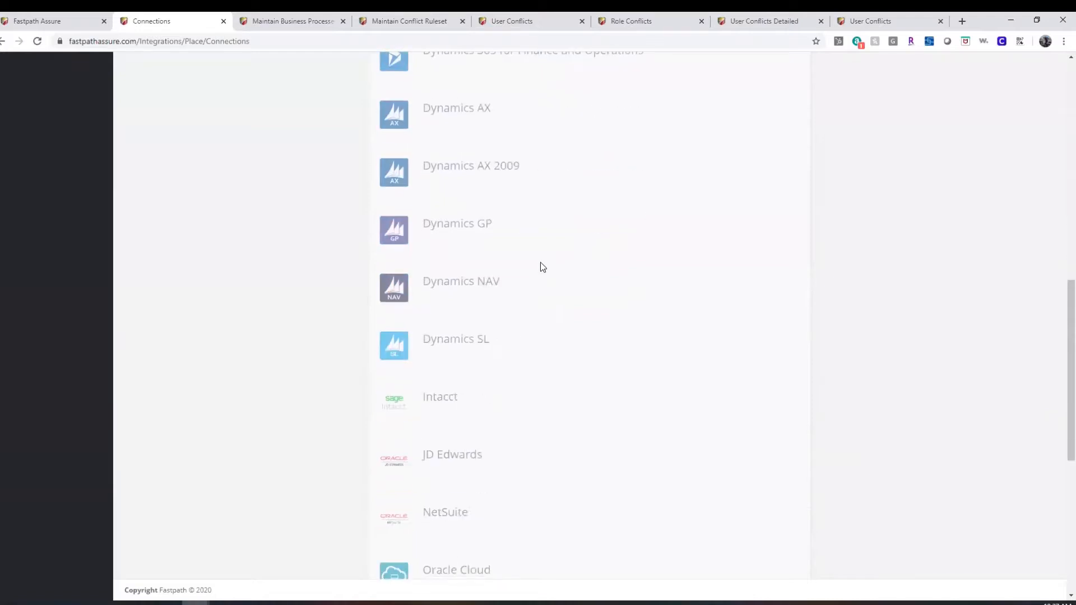
{"action": "scroll", "scroll_direction": "down", "scroll_amount": 3}
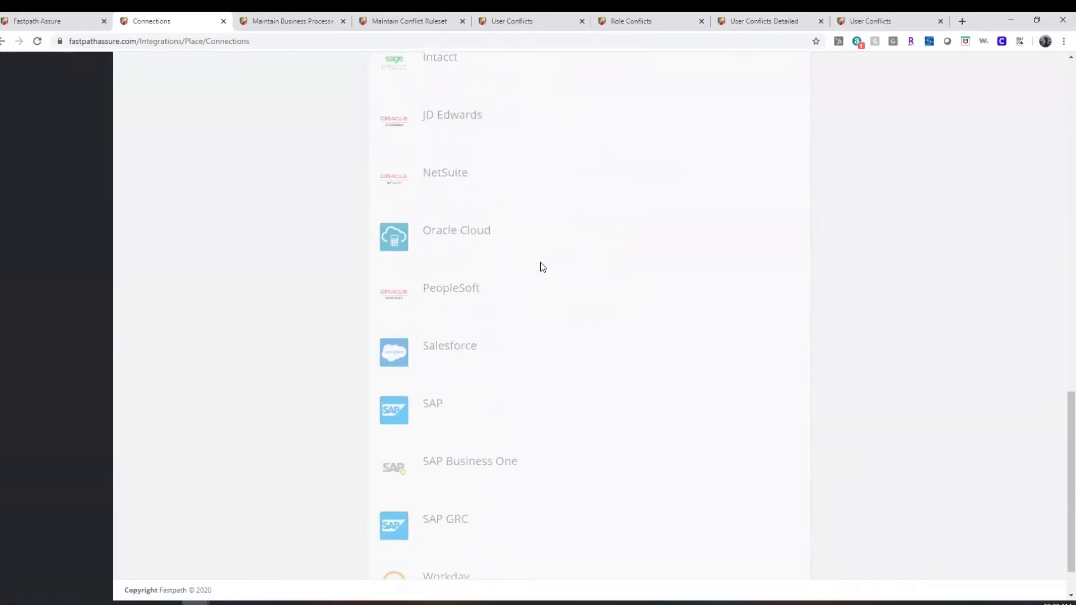
{"action": "scroll", "scroll_direction": "down", "scroll_amount": 3}
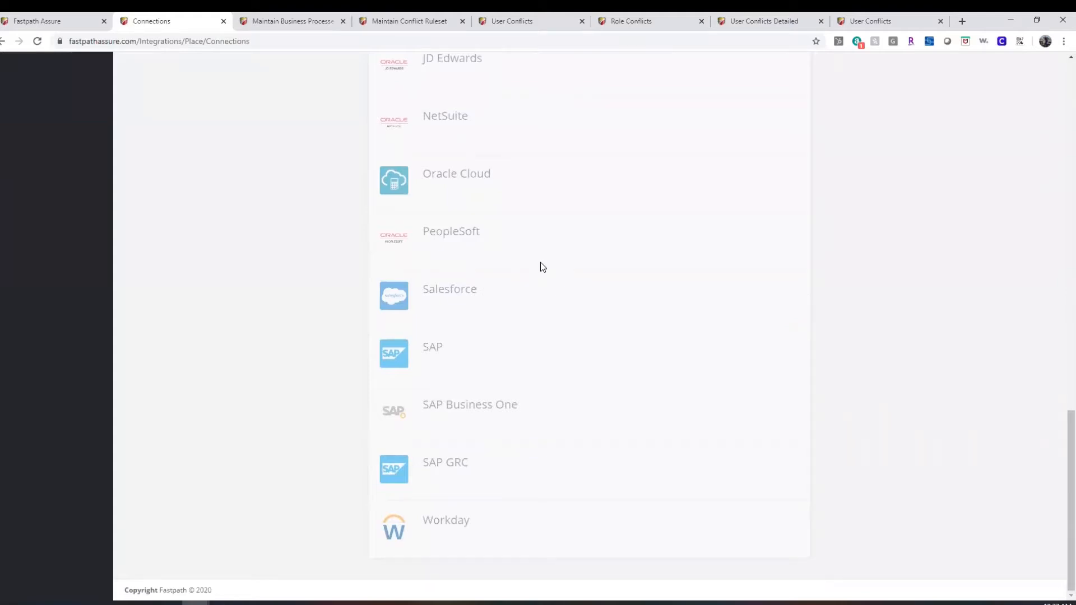
{"action": "mouse_move", "coordinate": [603, 329]}
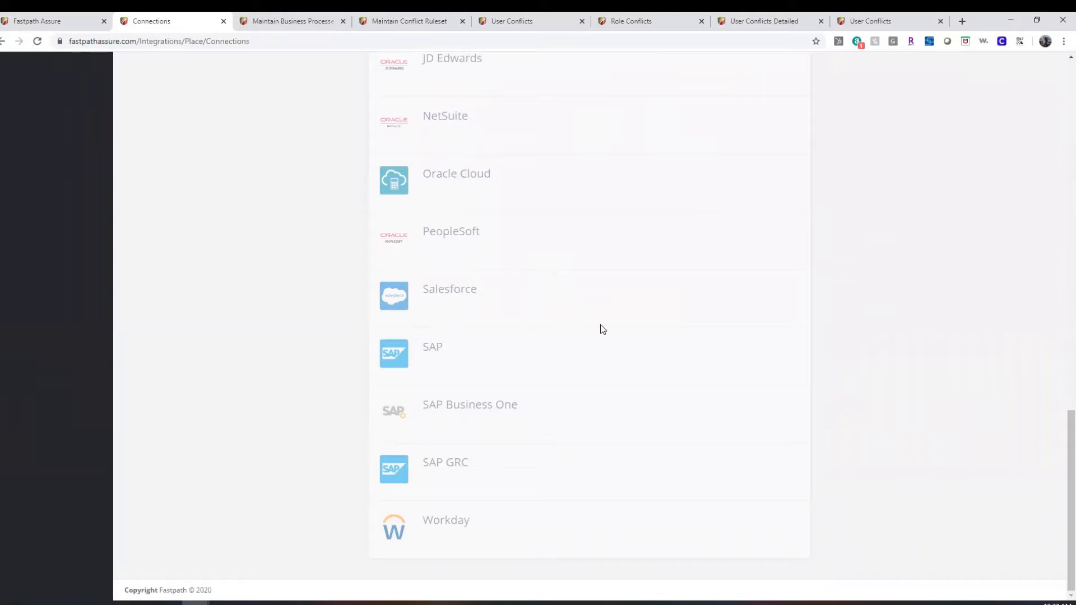
{"action": "mouse_move", "coordinate": [617, 342]}
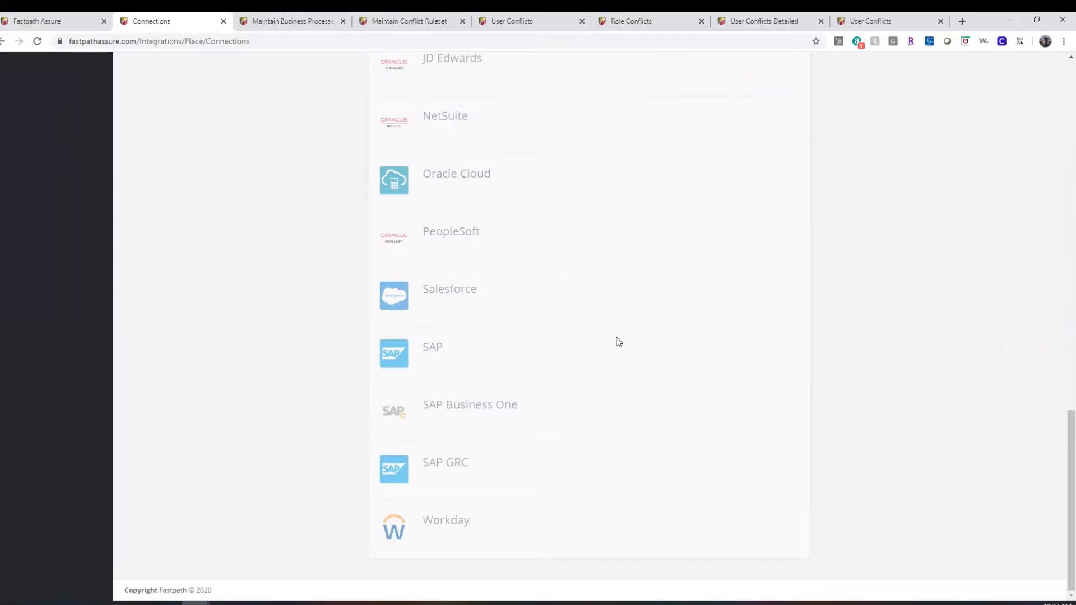
{"action": "scroll", "scroll_direction": "up", "scroll_amount": 3}
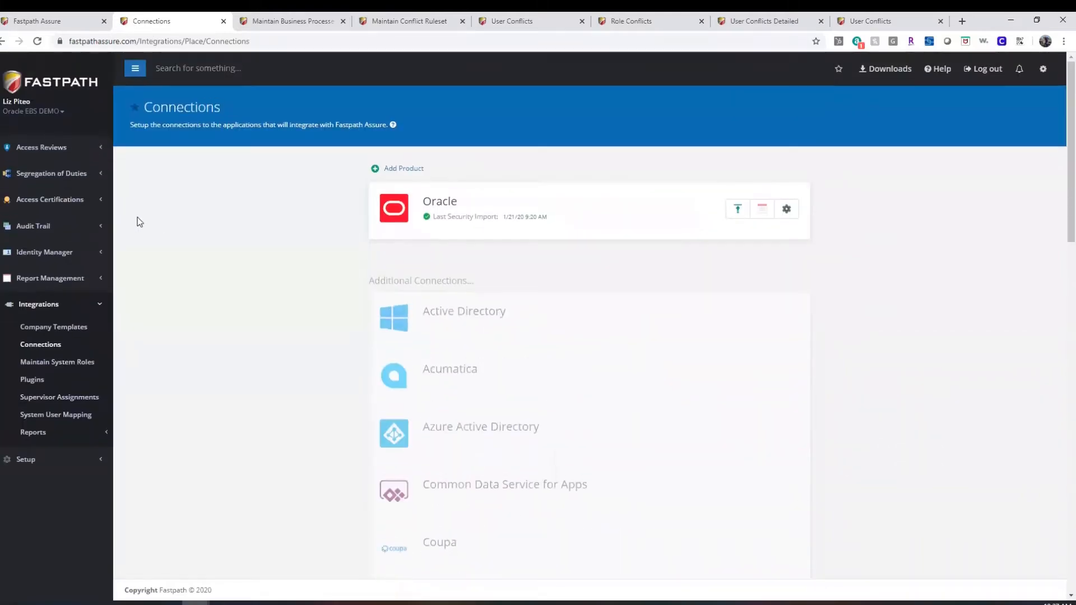
{"action": "mouse_move", "coordinate": [259, 209]}
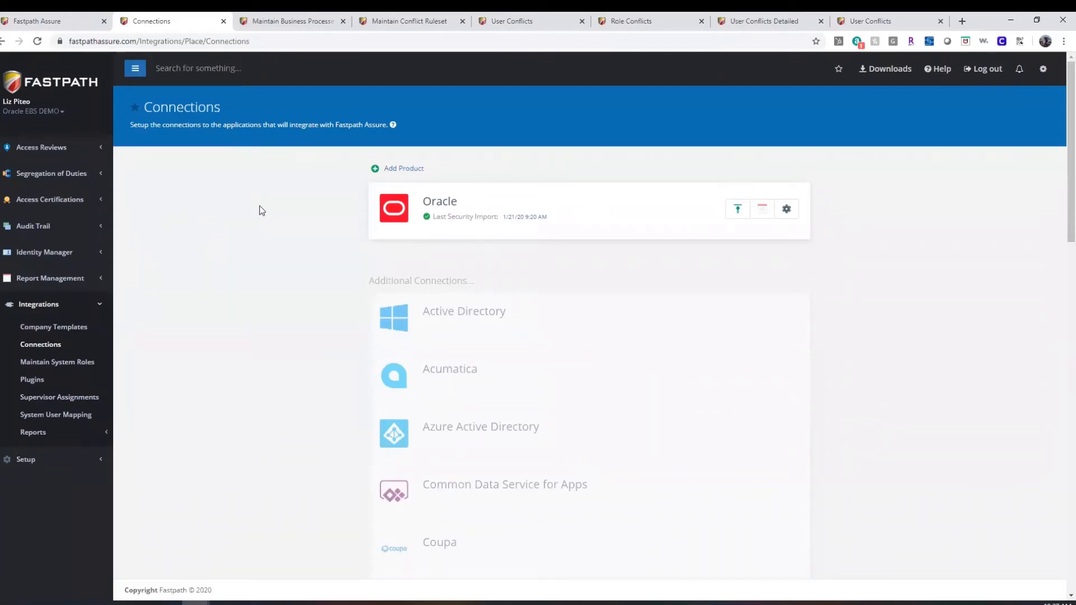
{"action": "mouse_move", "coordinate": [254, 236]}
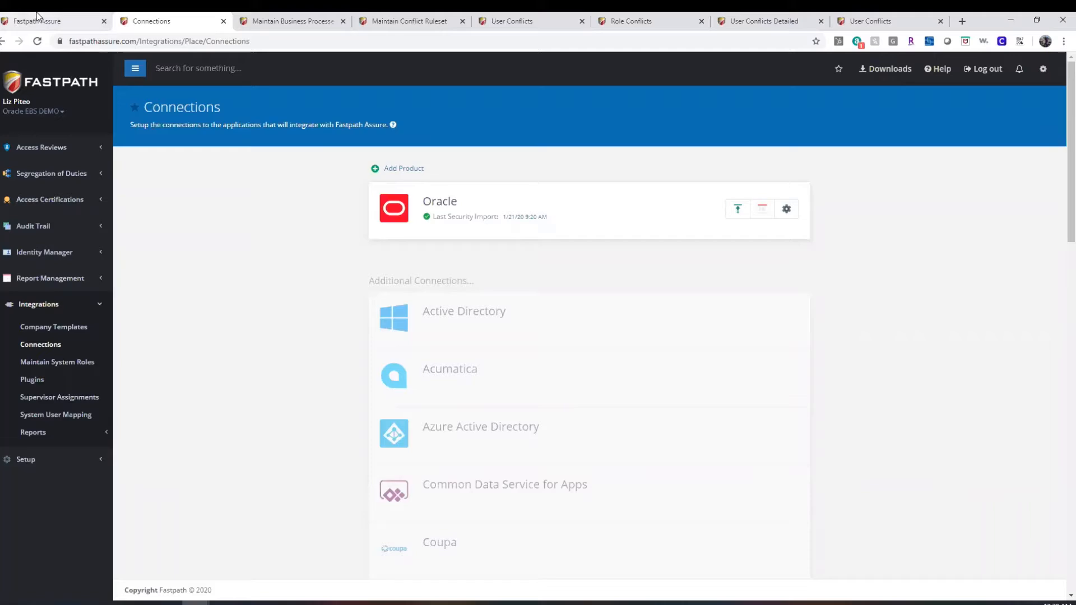
Show the SOD dashboard, then the Maintain Conflict Ruleset page with the Oracle DEMO Base Ruleset.
{"action": "left_click", "coordinate": [35, 20]}
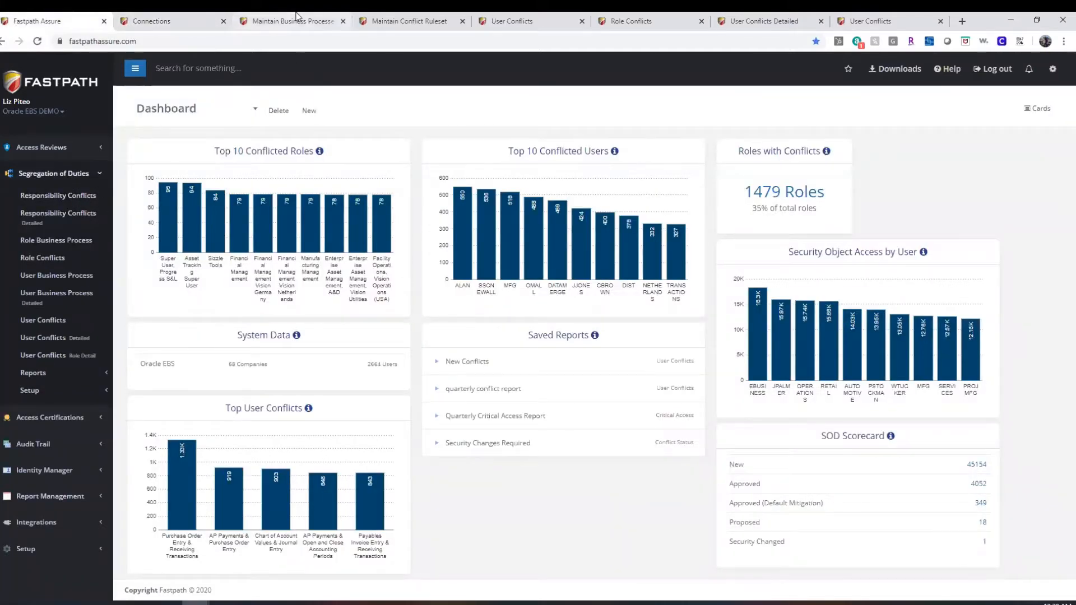
{"action": "left_click", "coordinate": [288, 21]}
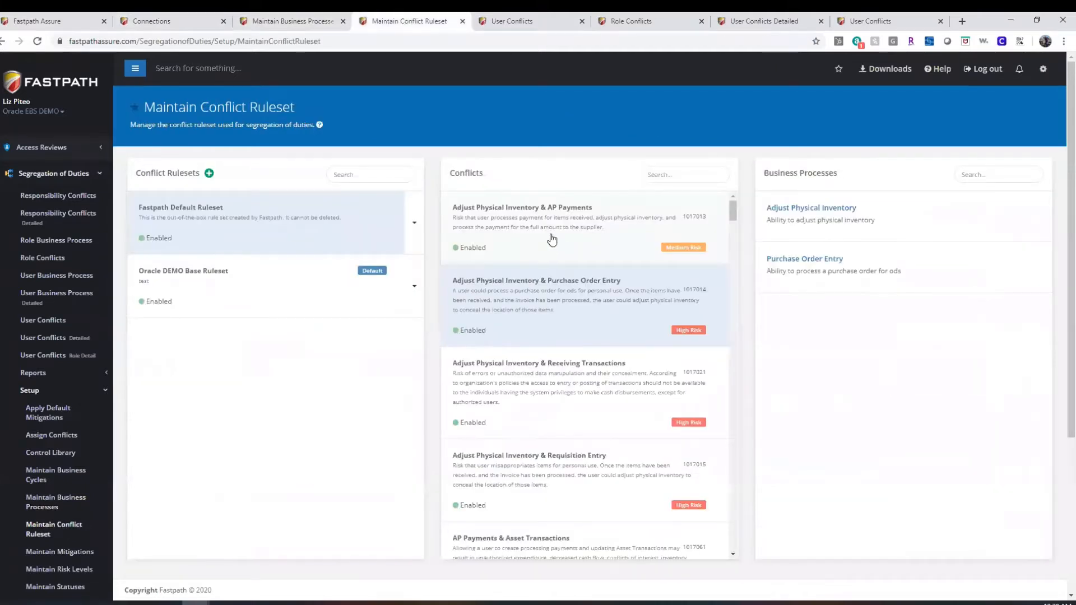
{"action": "mouse_move", "coordinate": [526, 259]}
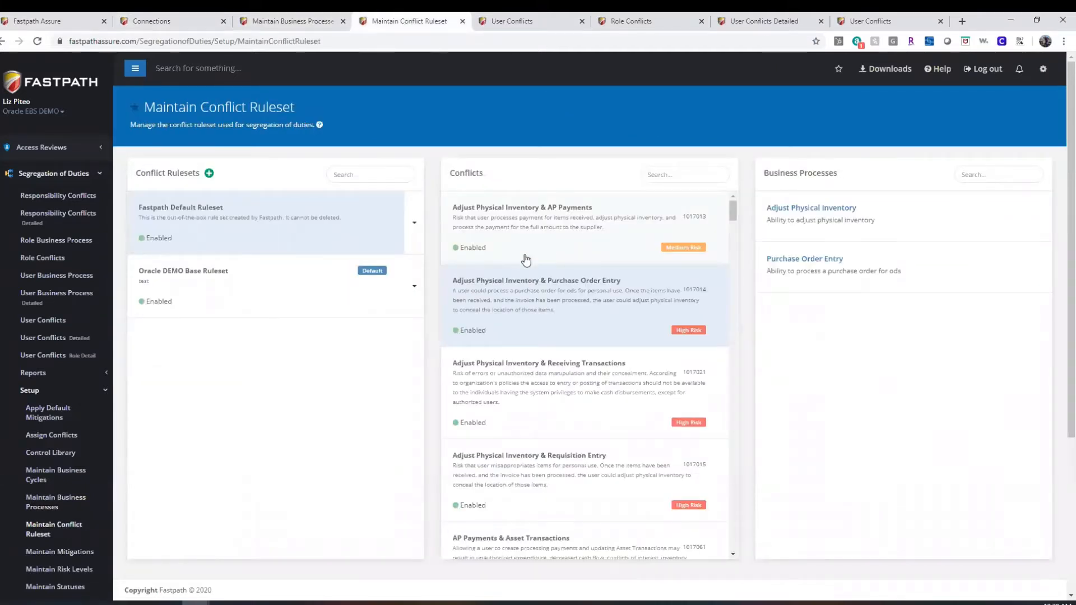
{"action": "mouse_move", "coordinate": [540, 256]}
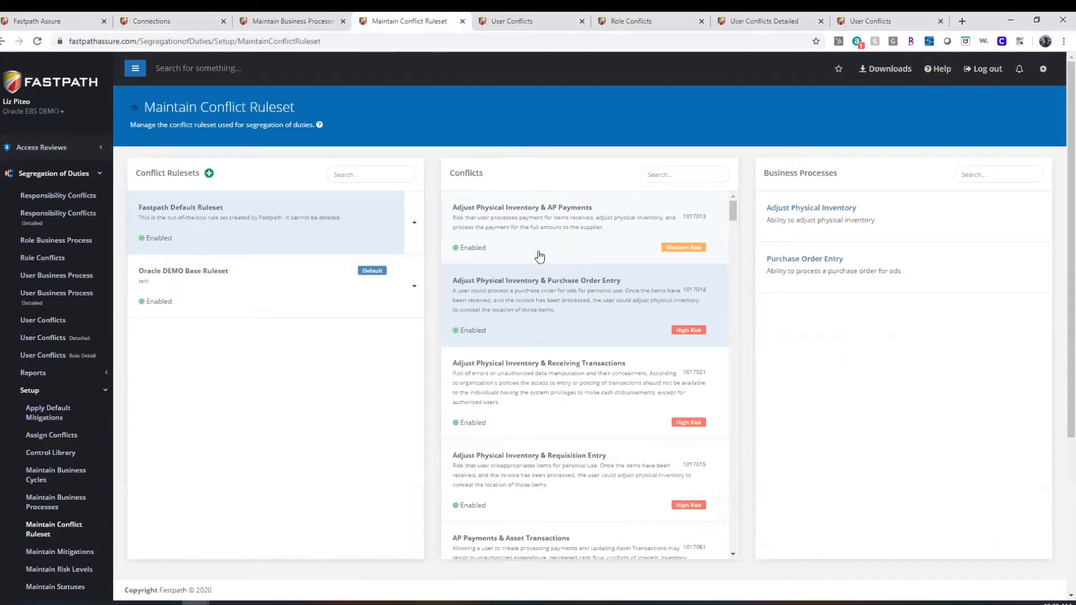
{"action": "mouse_move", "coordinate": [621, 246]}
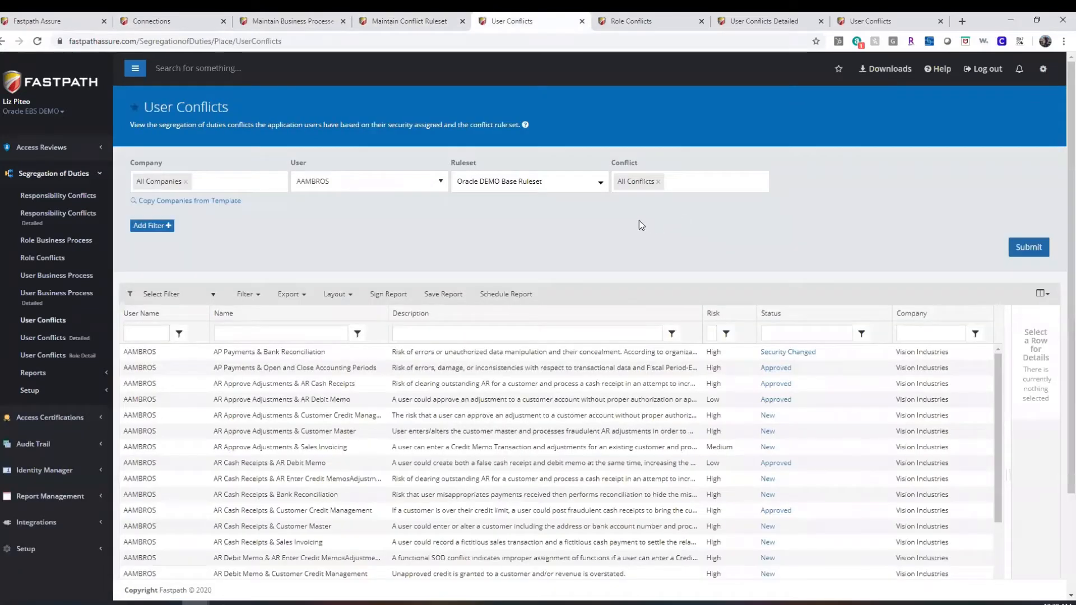
Review the User Conflicts list, then move on to the Role Conflicts and detailed conflict reports.
{"action": "scroll", "scroll_direction": "down", "scroll_amount": 3}
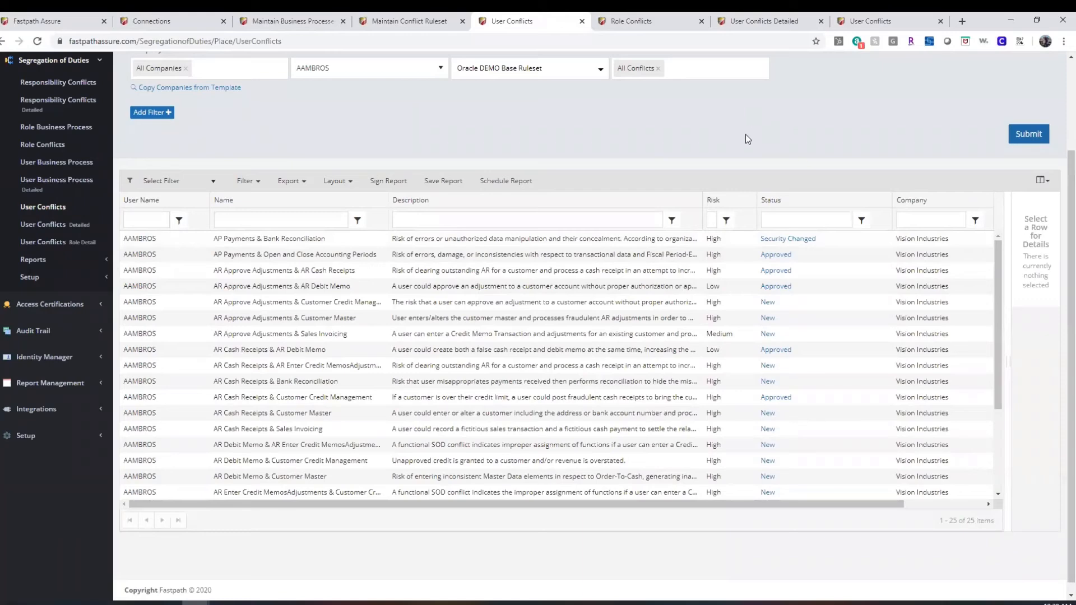
{"action": "mouse_move", "coordinate": [630, 20]}
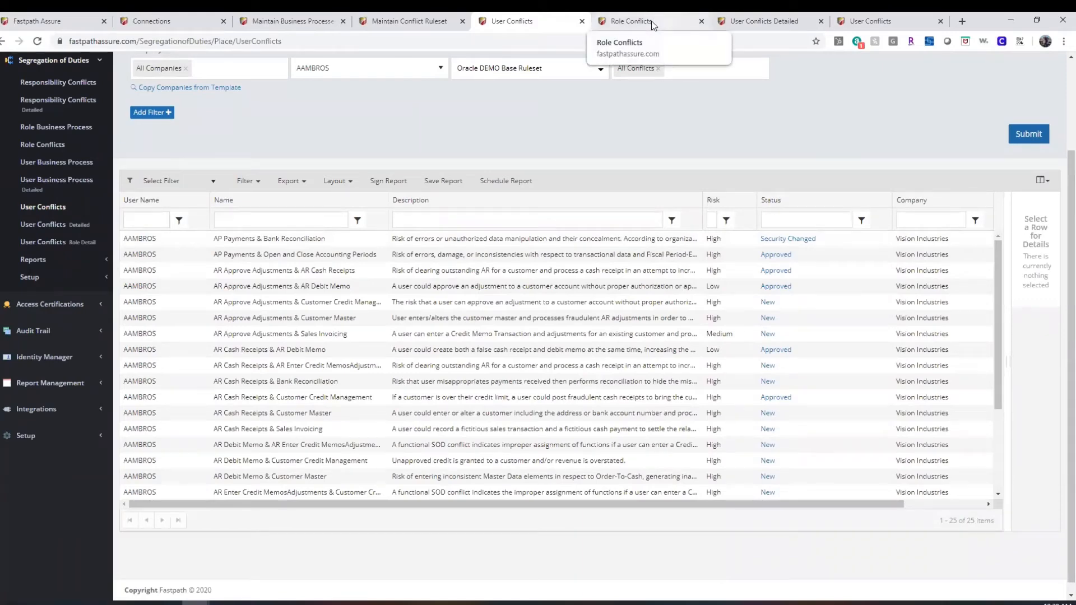
{"action": "left_click", "coordinate": [626, 21]}
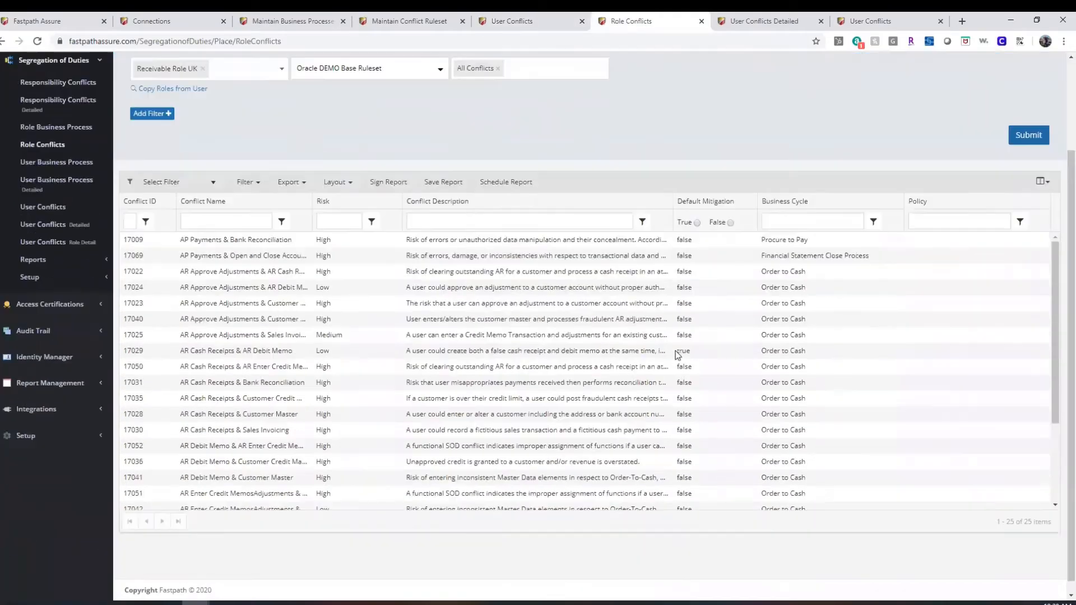
{"action": "left_click", "coordinate": [764, 20]}
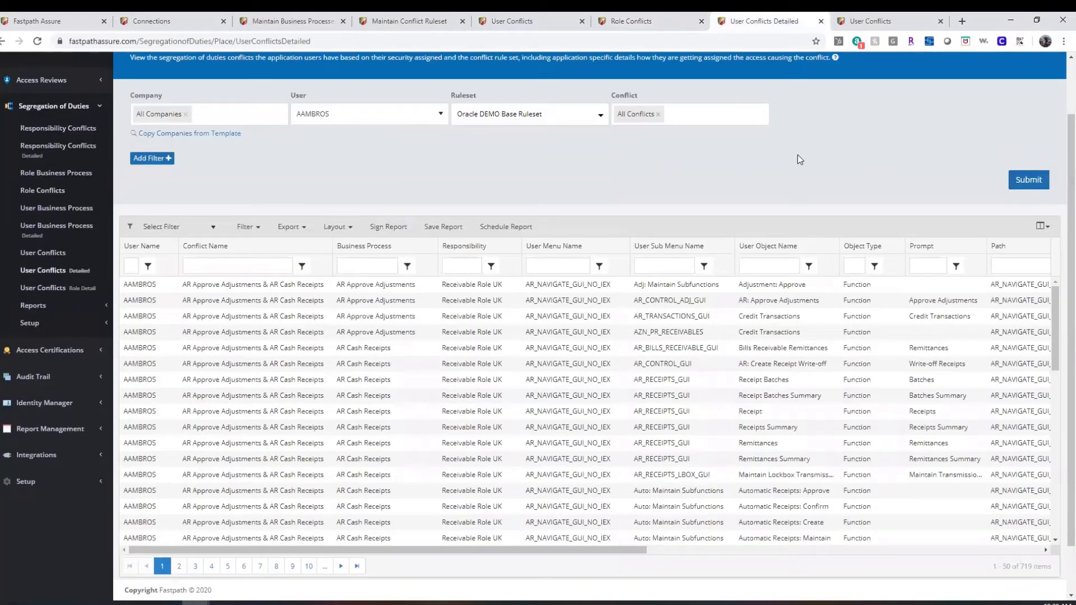
{"action": "mouse_move", "coordinate": [753, 195]}
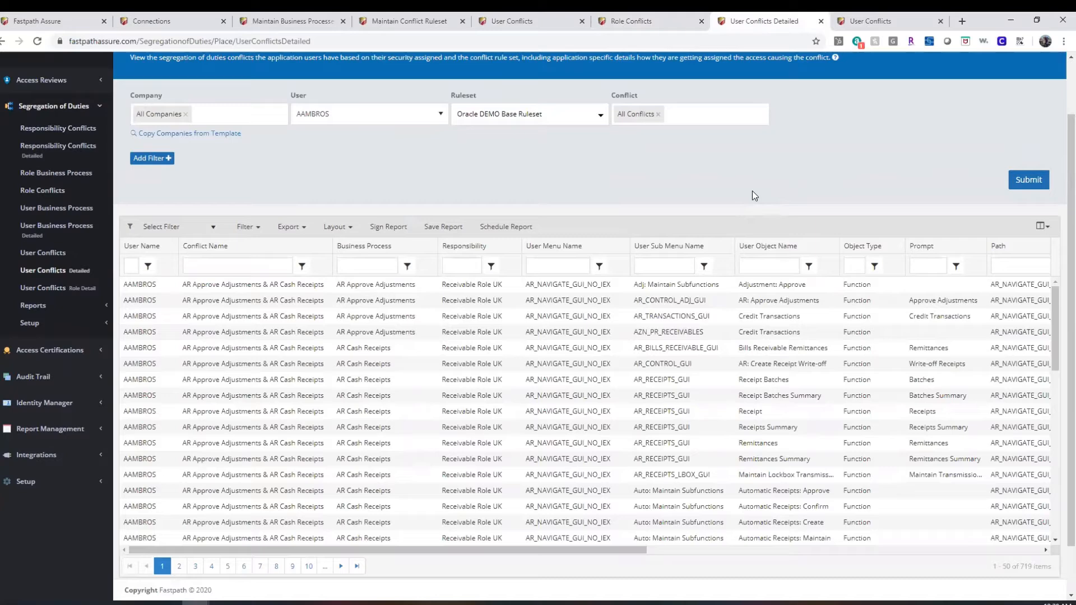
{"action": "mouse_move", "coordinate": [733, 210]}
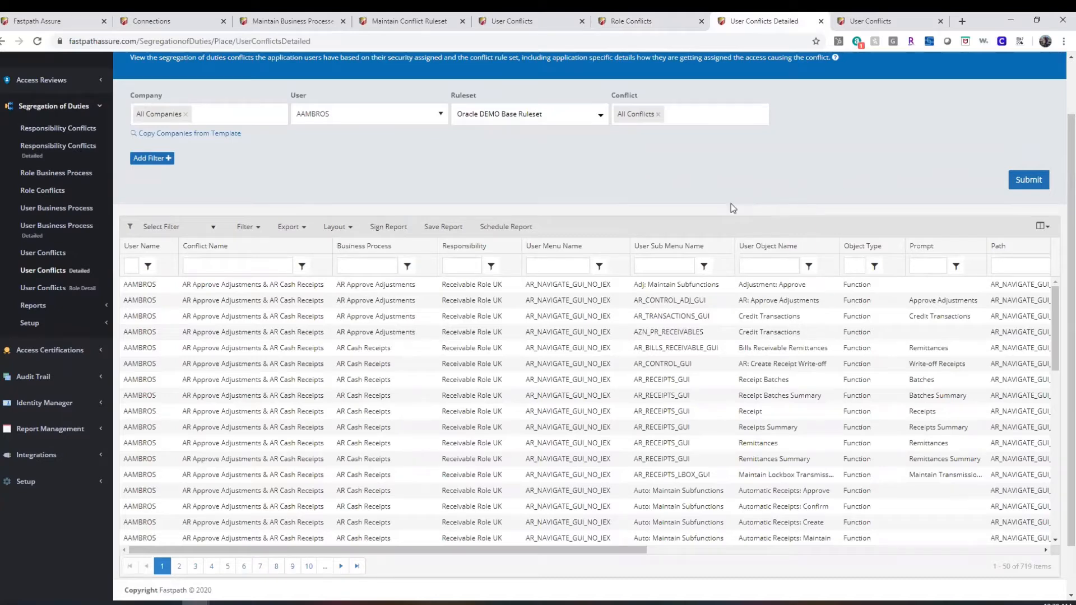
{"action": "scroll", "scroll_direction": "down", "scroll_amount": 3}
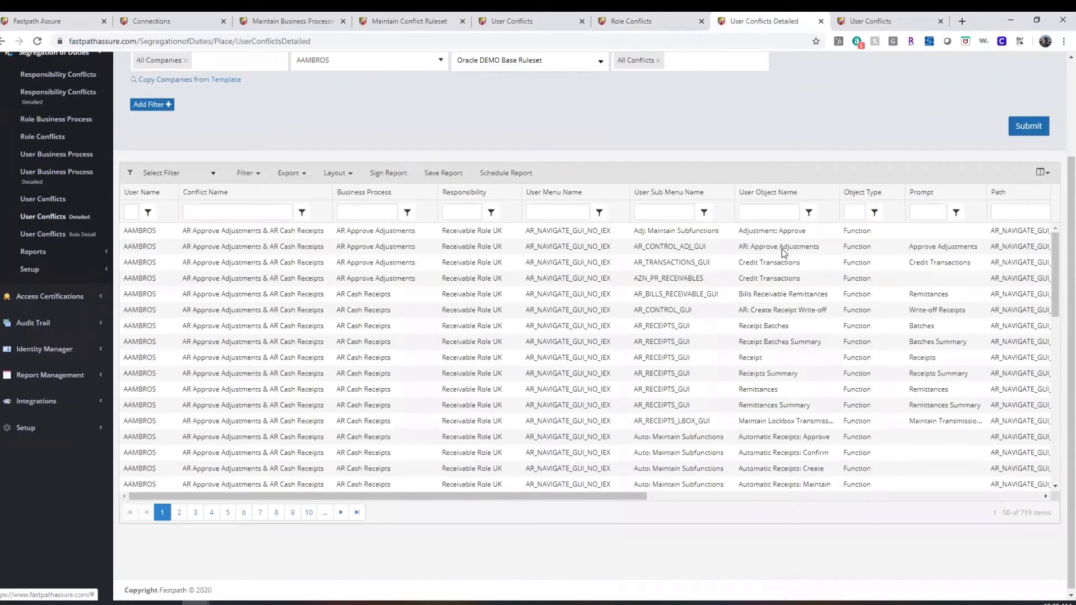
{"action": "scroll", "scroll_direction": "down", "scroll_amount": 3}
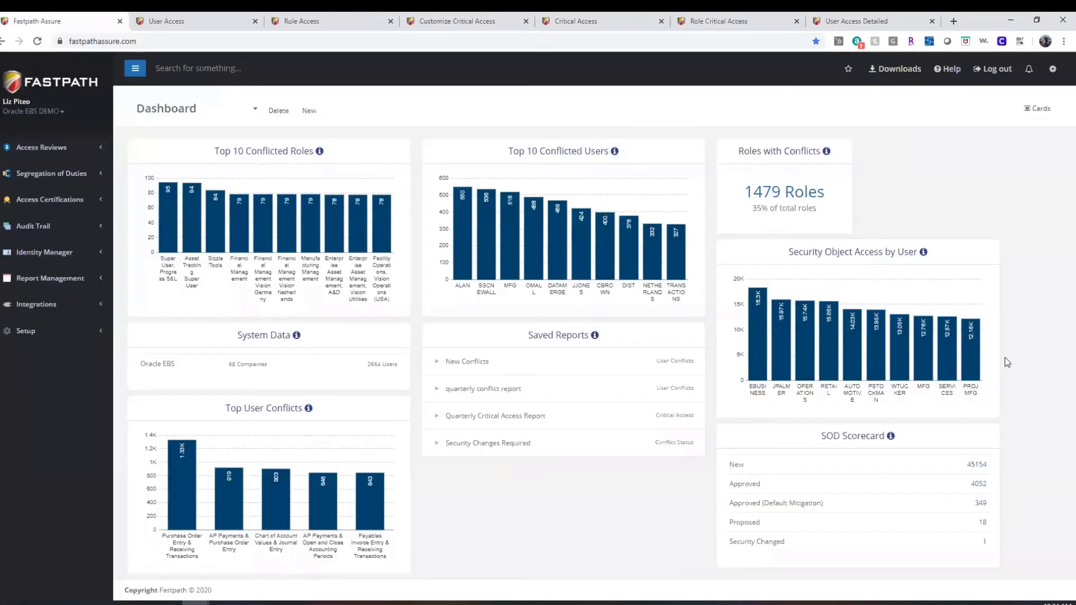
Expand Access Reviews, then show the Role Access report and the Customize Critical Access page.
{"action": "left_click", "coordinate": [42, 147]}
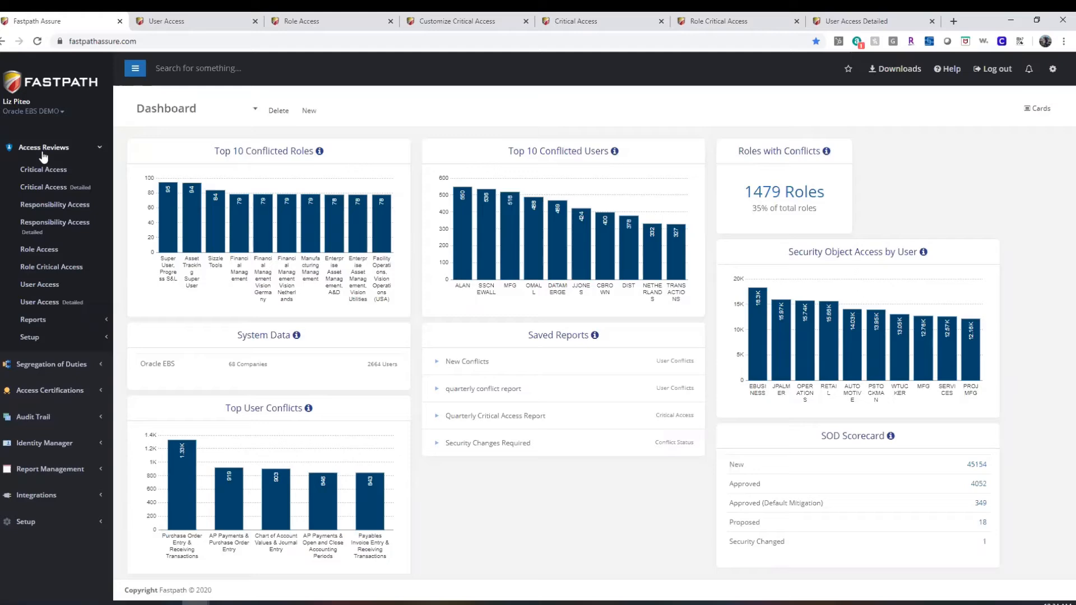
{"action": "mouse_move", "coordinate": [137, 213]}
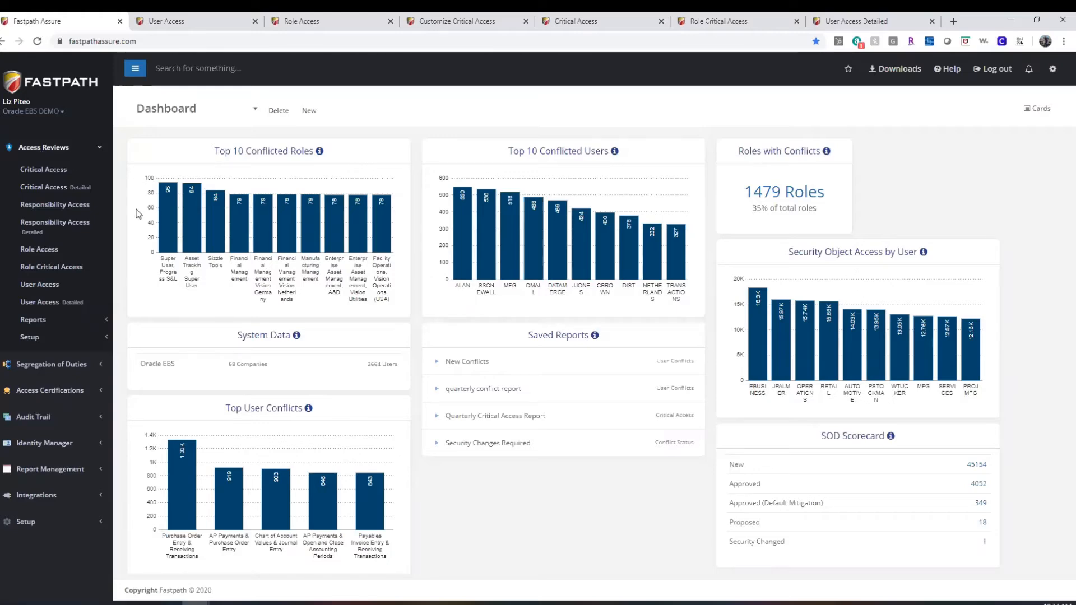
{"action": "mouse_move", "coordinate": [196, 20]}
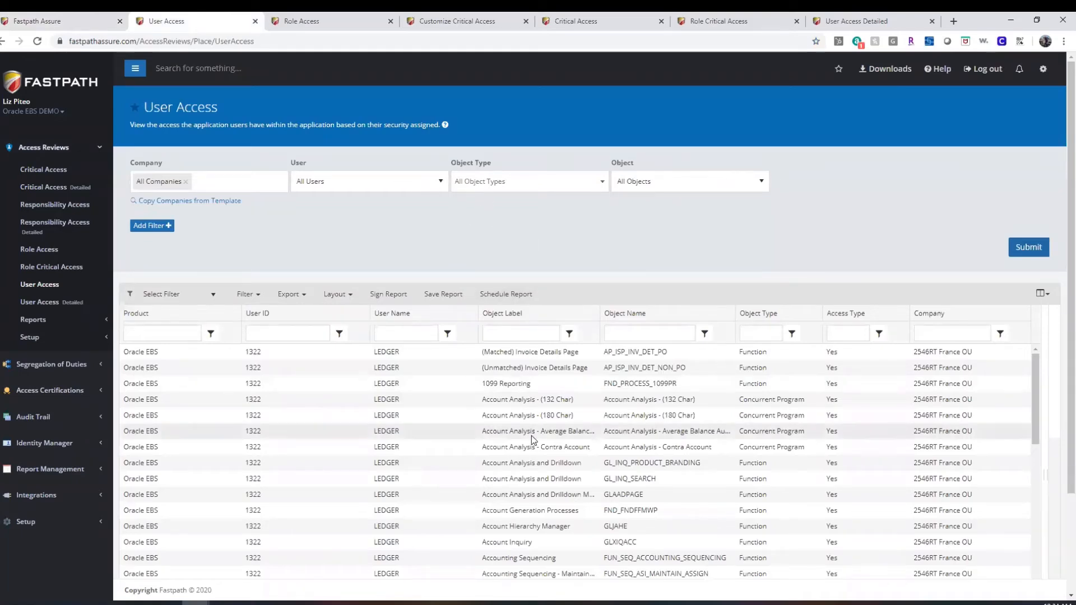
{"action": "left_click", "coordinate": [300, 20]}
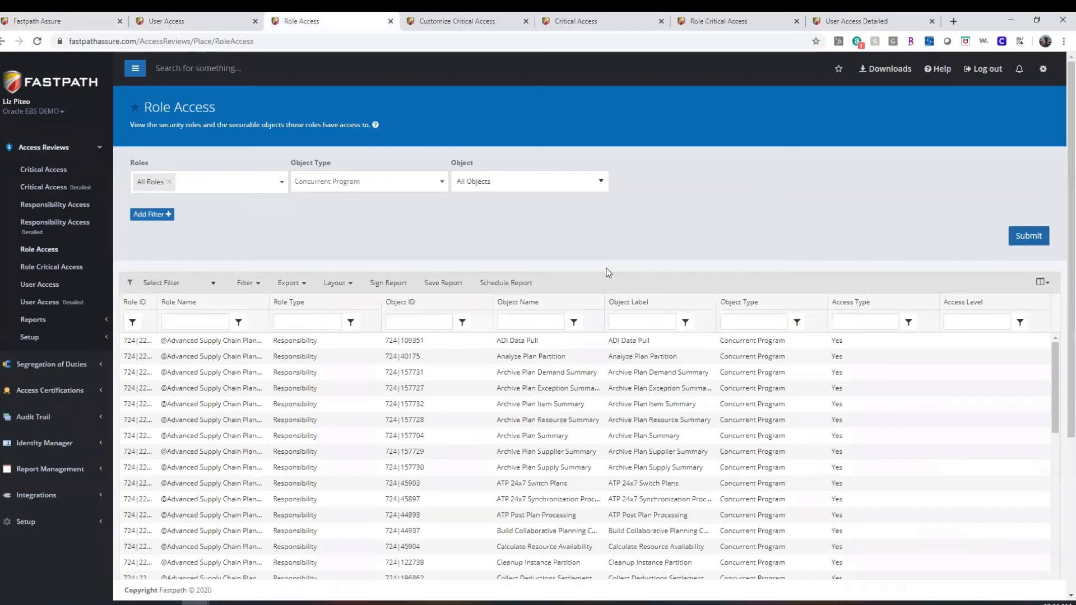
{"action": "mouse_move", "coordinate": [530, 271]}
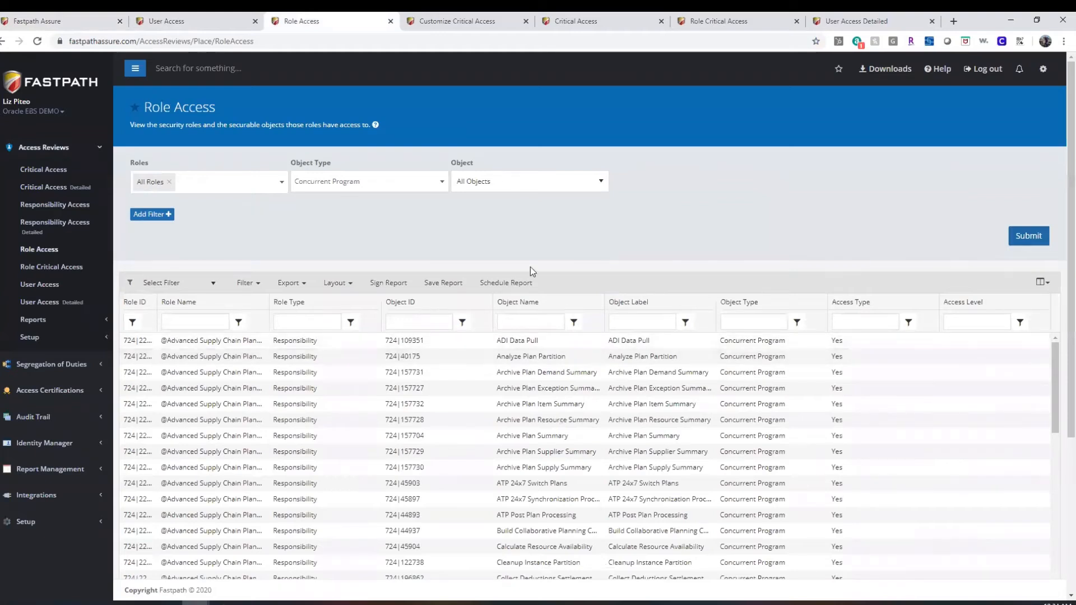
{"action": "left_click", "coordinate": [457, 21]}
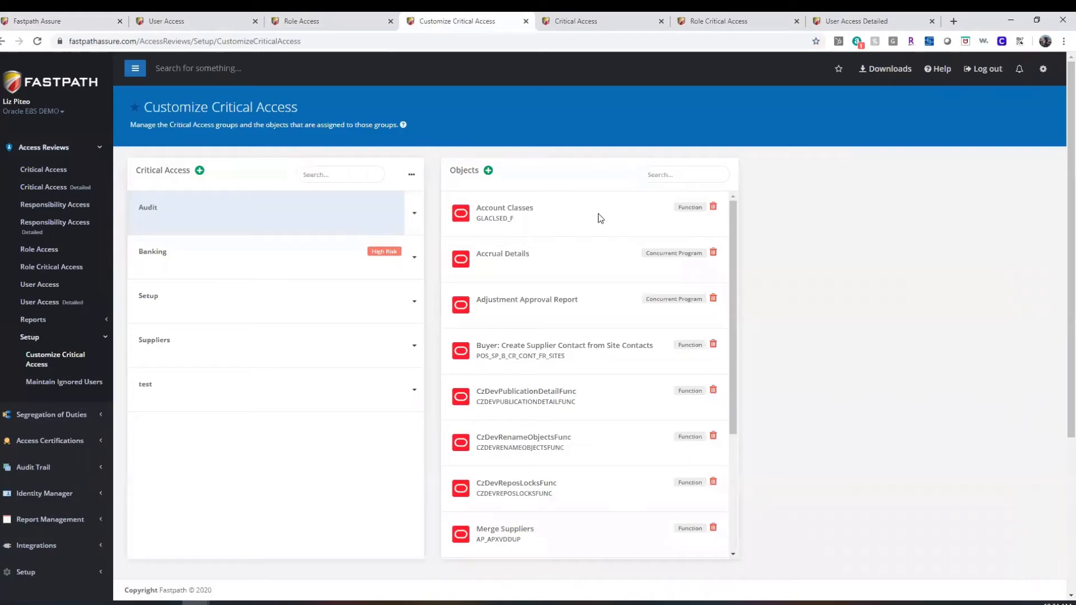
{"action": "mouse_move", "coordinate": [620, 222]}
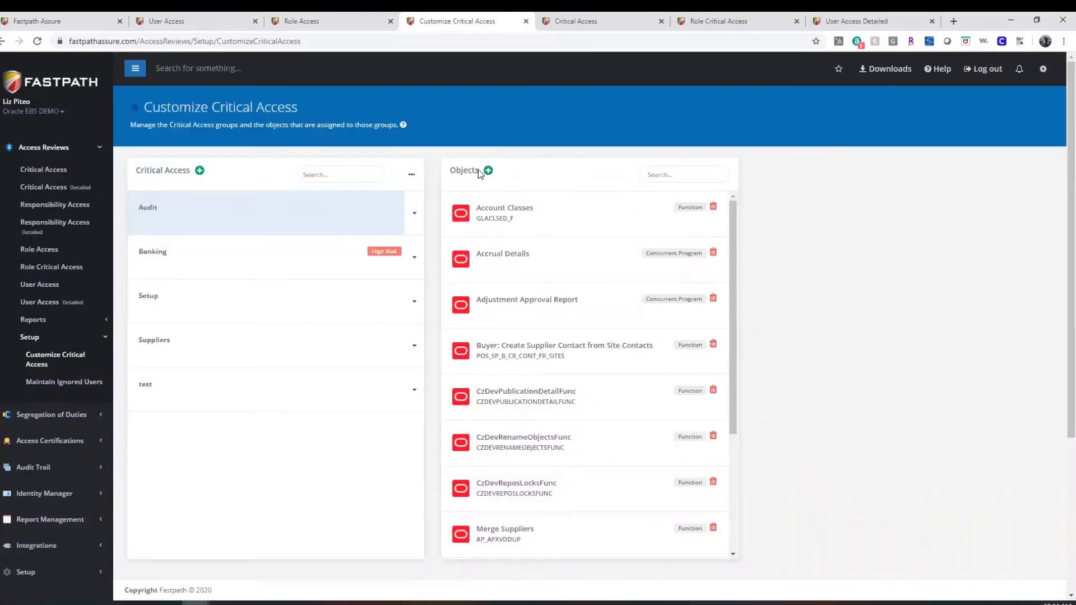
View the Available Objects that can be added to the Audit group, then close the list.
{"action": "left_click", "coordinate": [487, 170]}
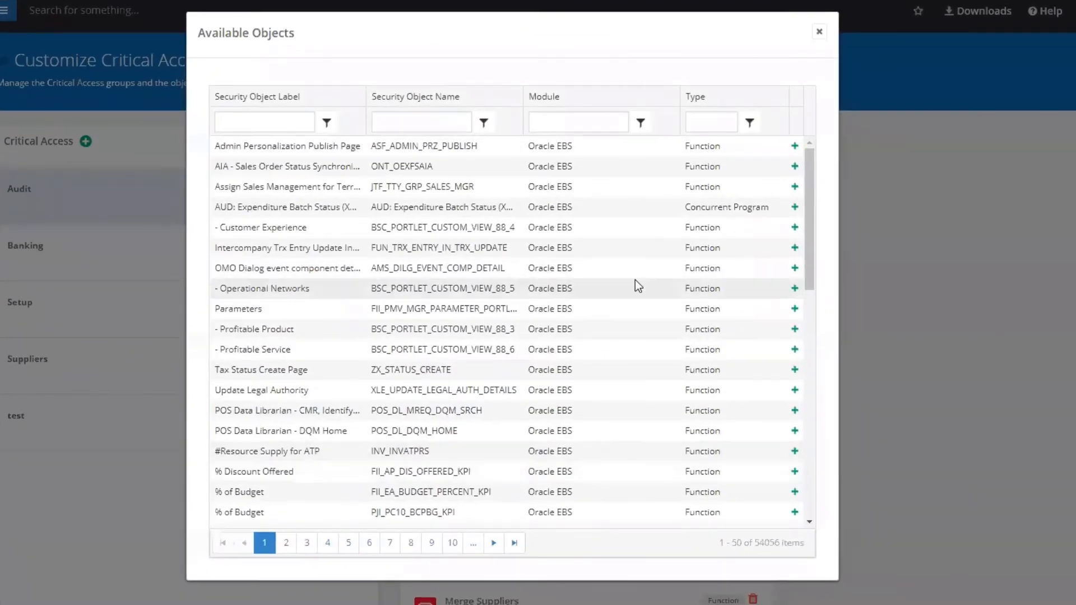
{"action": "left_click", "coordinate": [819, 31]}
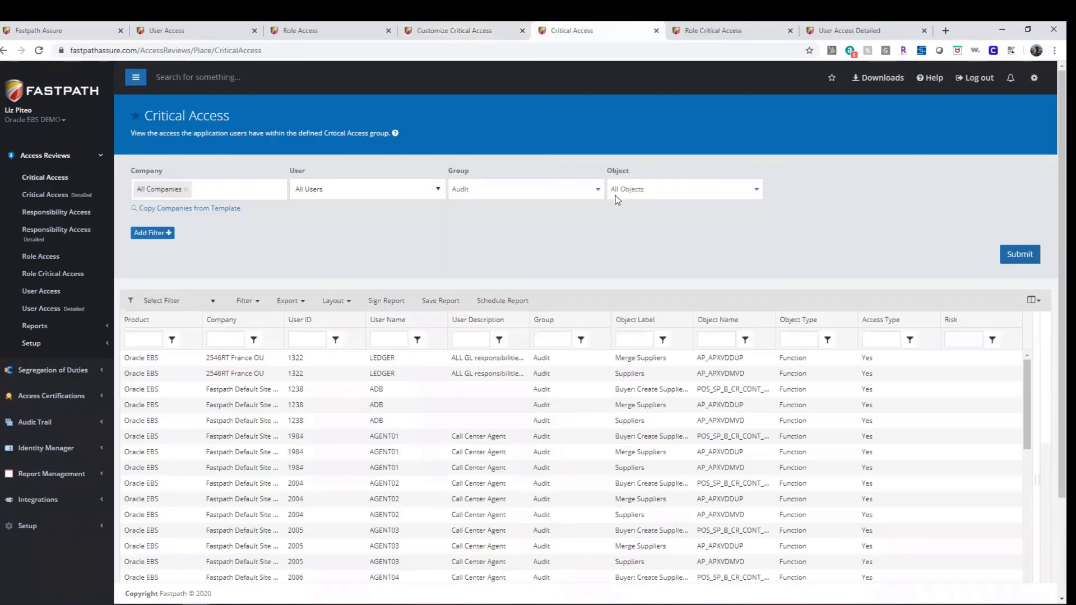
{"action": "mouse_move", "coordinate": [664, 287]}
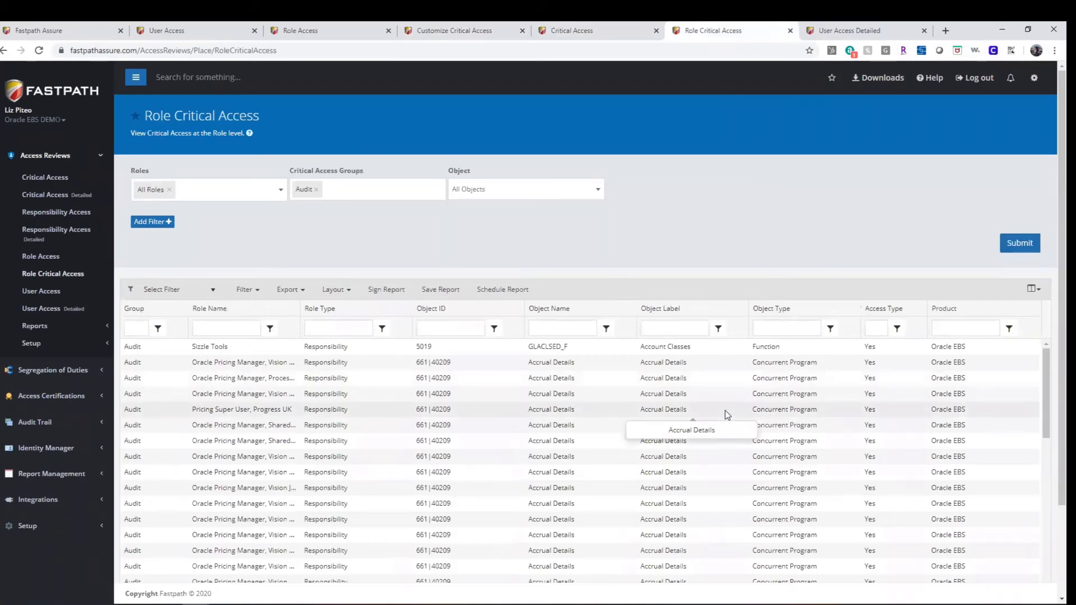
{"action": "mouse_move", "coordinate": [837, 26]}
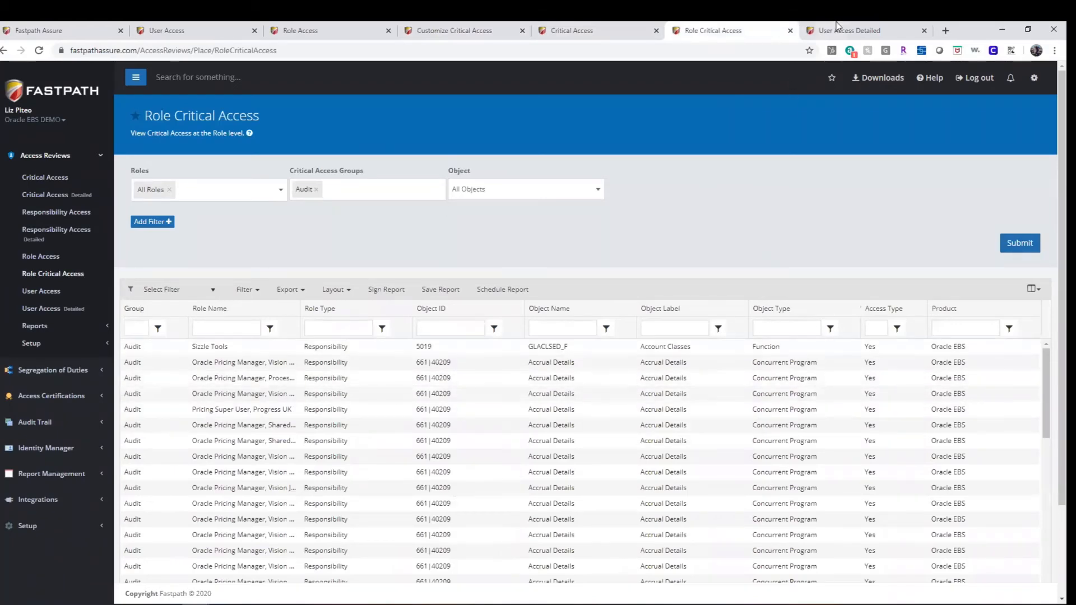
{"action": "left_click", "coordinate": [850, 30]}
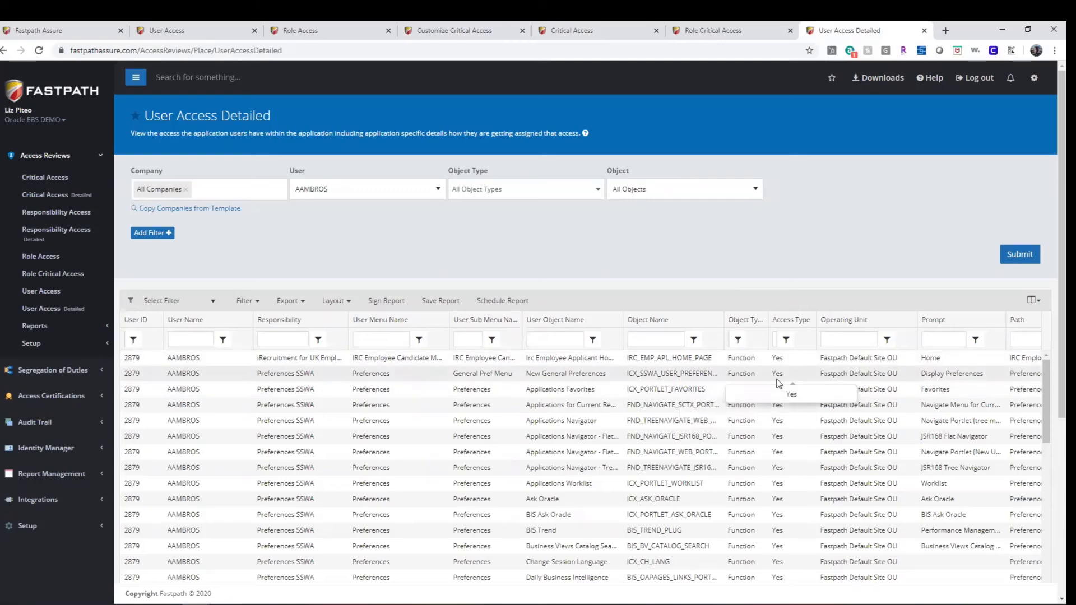
{"action": "mouse_move", "coordinate": [796, 358]}
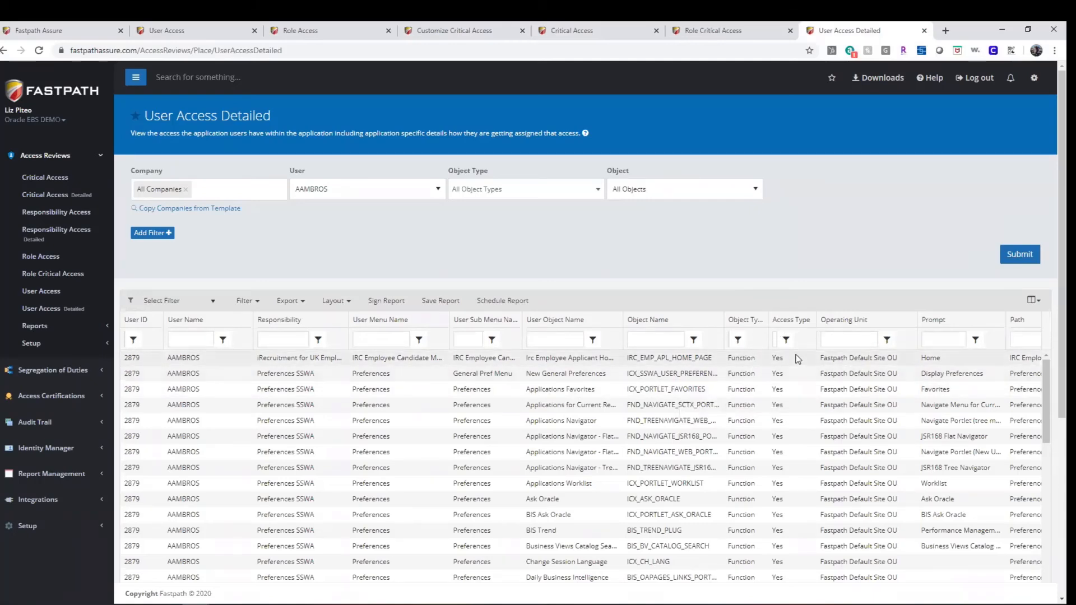